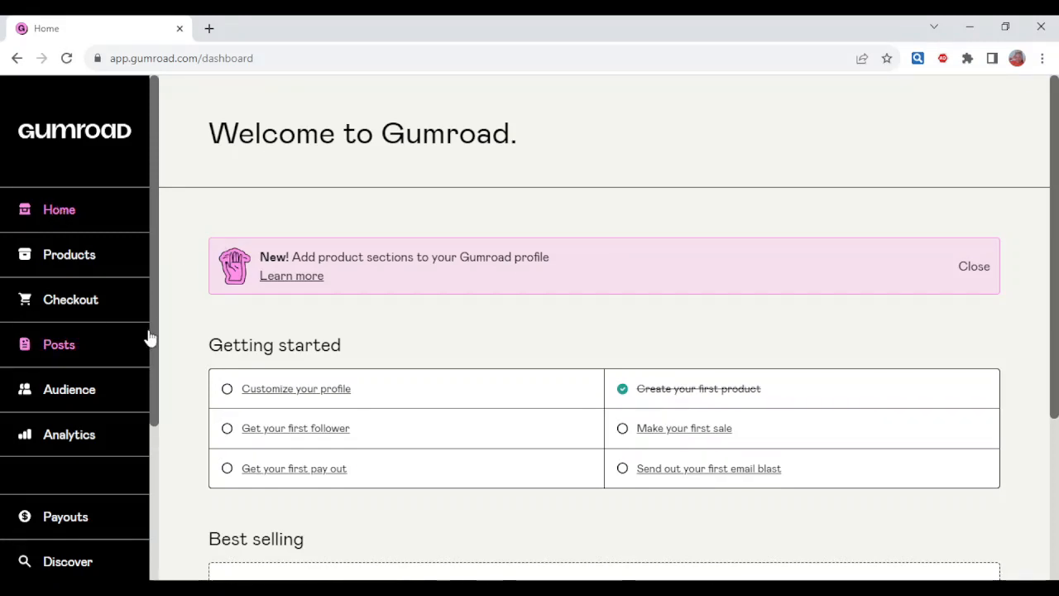
{"action": "mouse_move", "coordinate": [153, 453]}
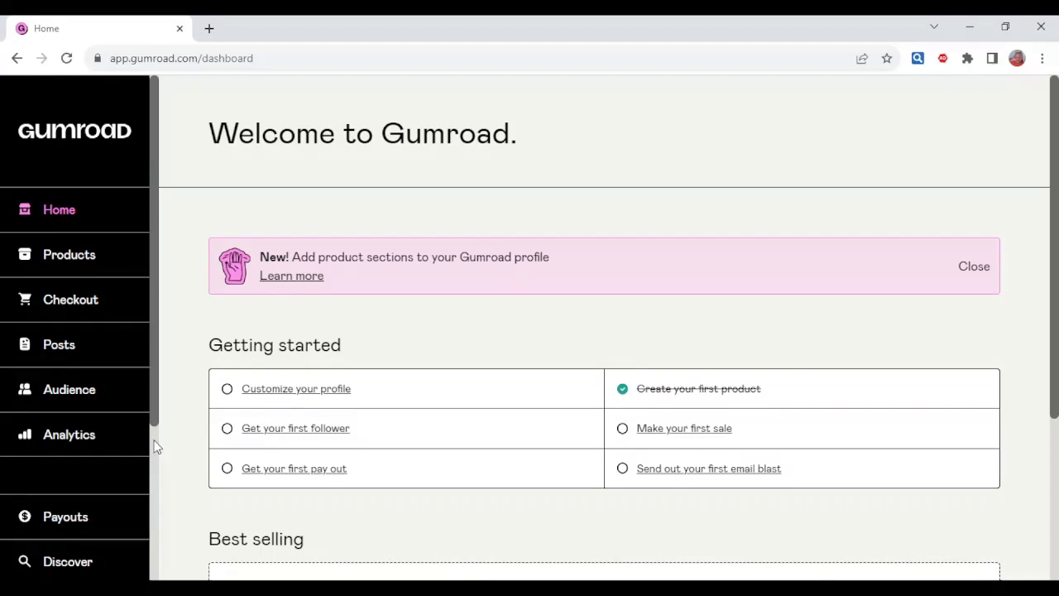
Go to the account Settings page from the left sidebar
{"action": "scroll", "scroll_direction": "down", "scroll_amount": 3}
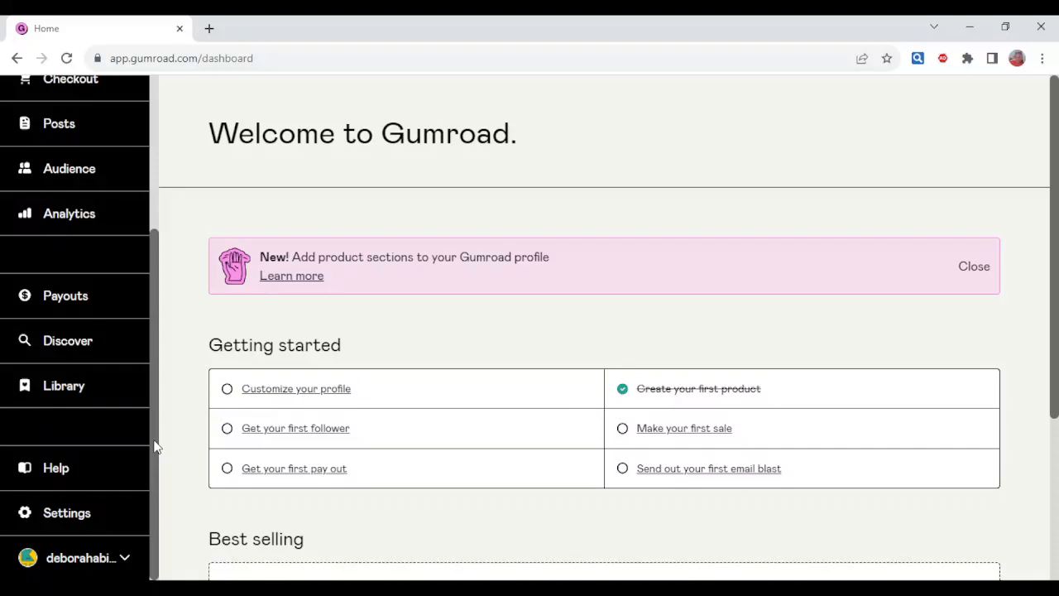
{"action": "mouse_move", "coordinate": [56, 467]}
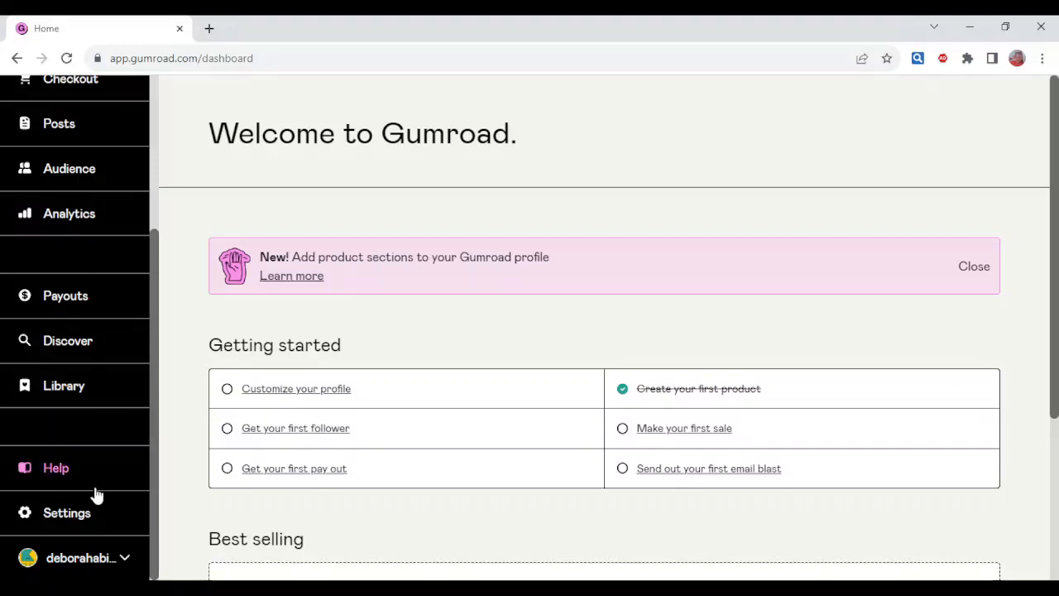
{"action": "left_click", "coordinate": [66, 513]}
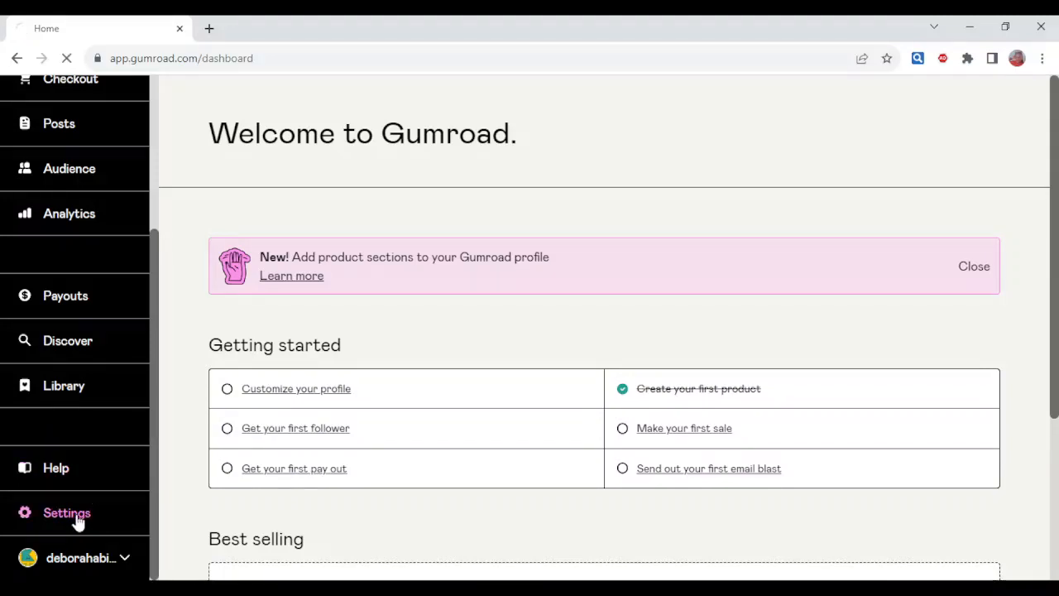
{"action": "left_click", "coordinate": [66, 513]}
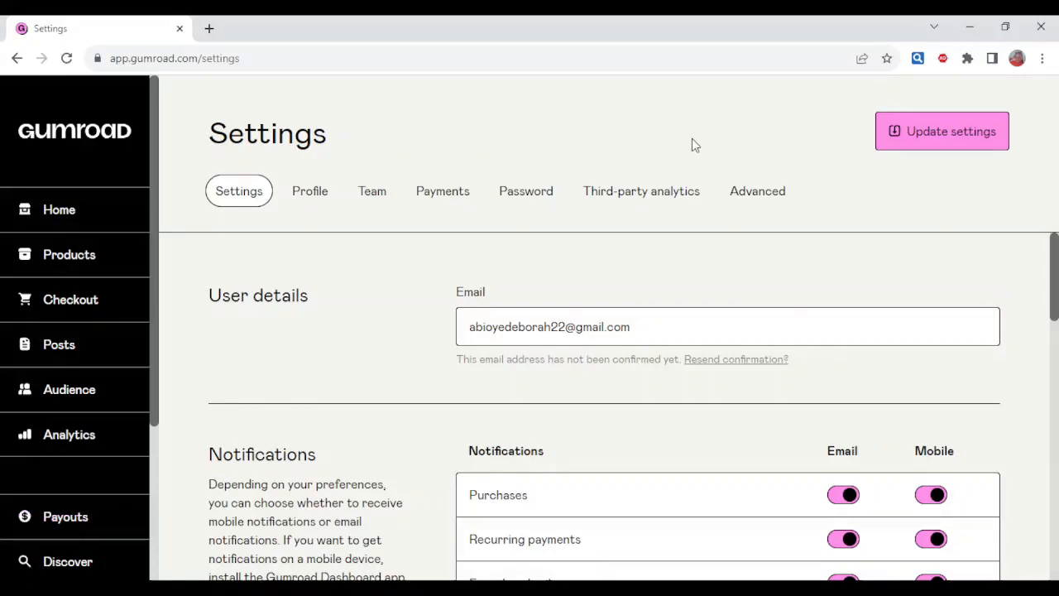
{"action": "mouse_move", "coordinate": [581, 237]}
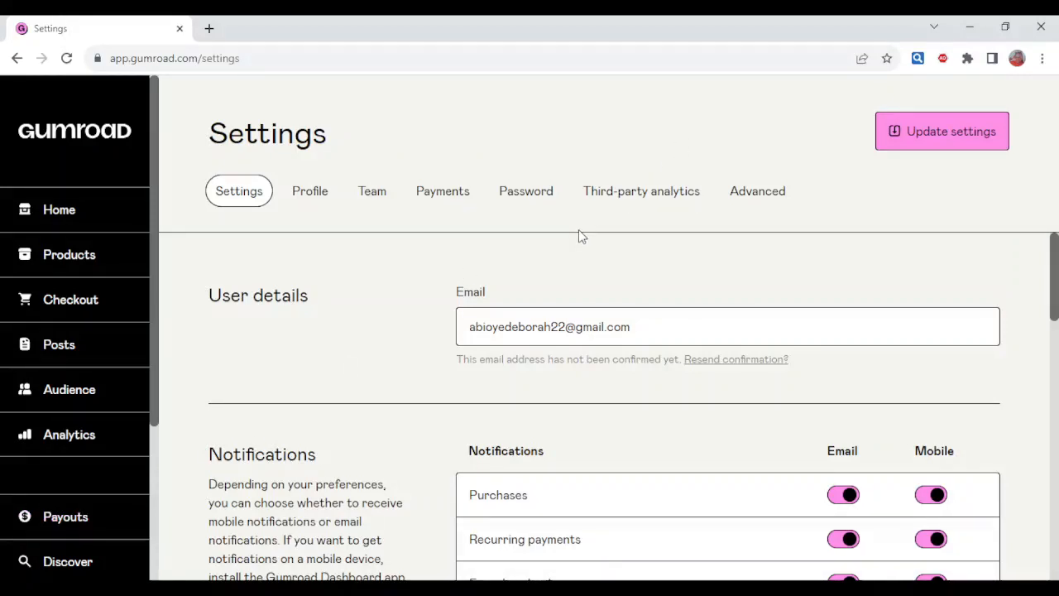
{"action": "mouse_move", "coordinate": [438, 166]}
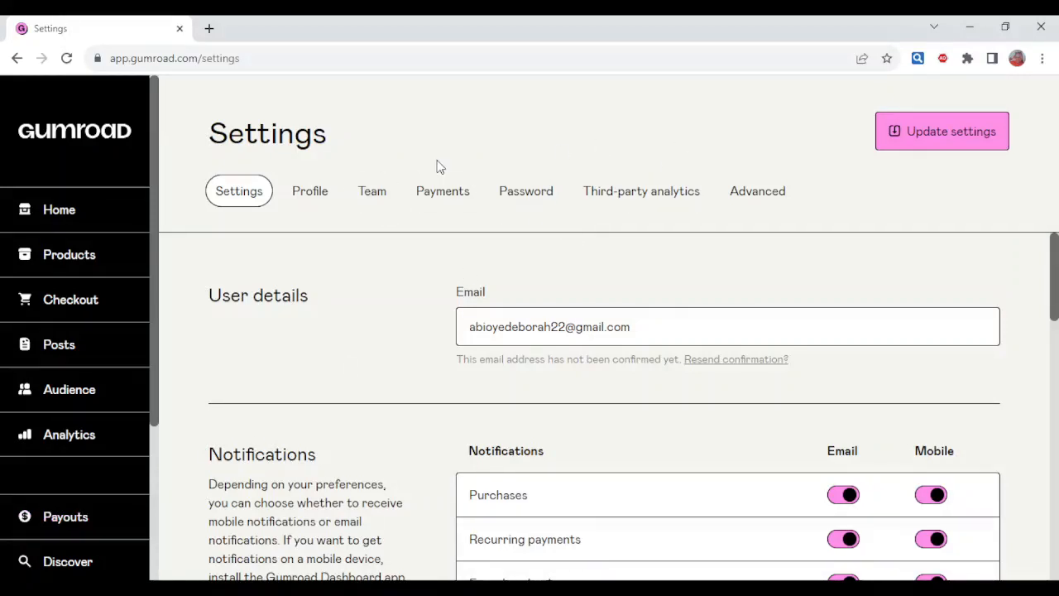
Switch to the Payments settings showing the PayPal payout method and email form
{"action": "left_click", "coordinate": [442, 190]}
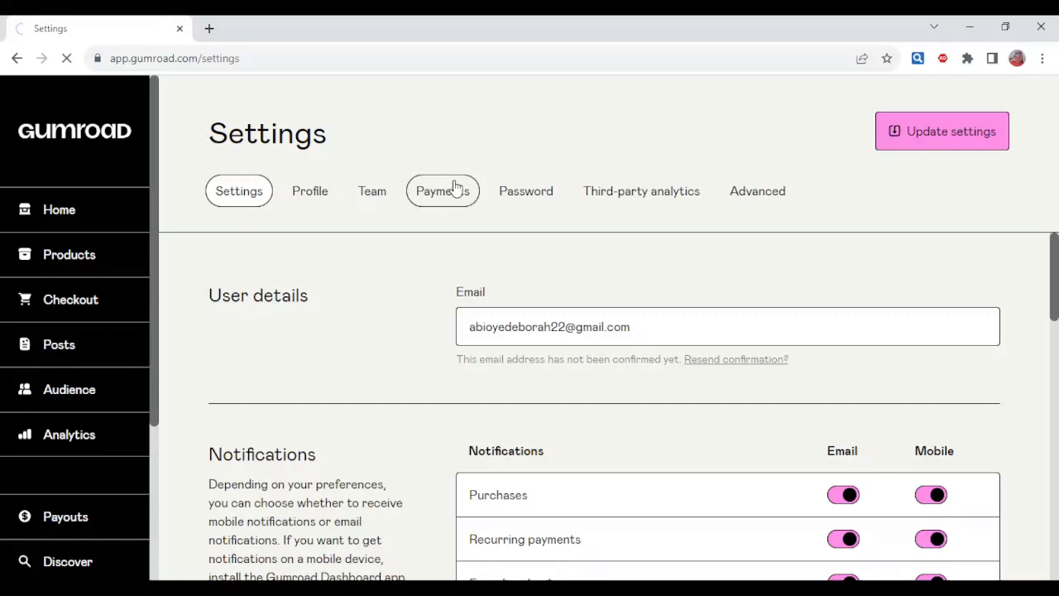
{"action": "left_click", "coordinate": [442, 190]}
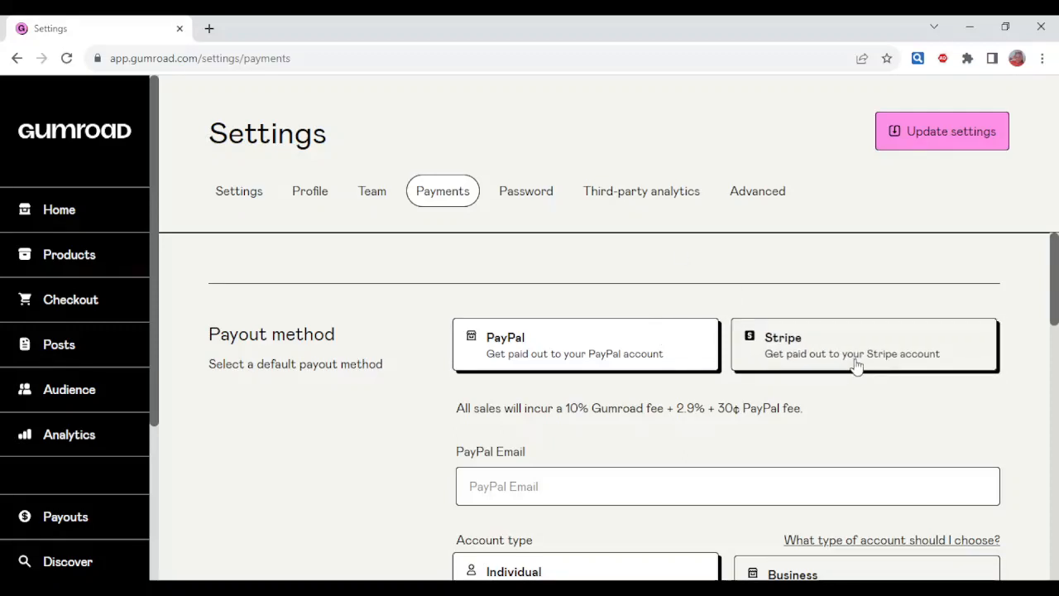
{"action": "mouse_move", "coordinate": [986, 519]}
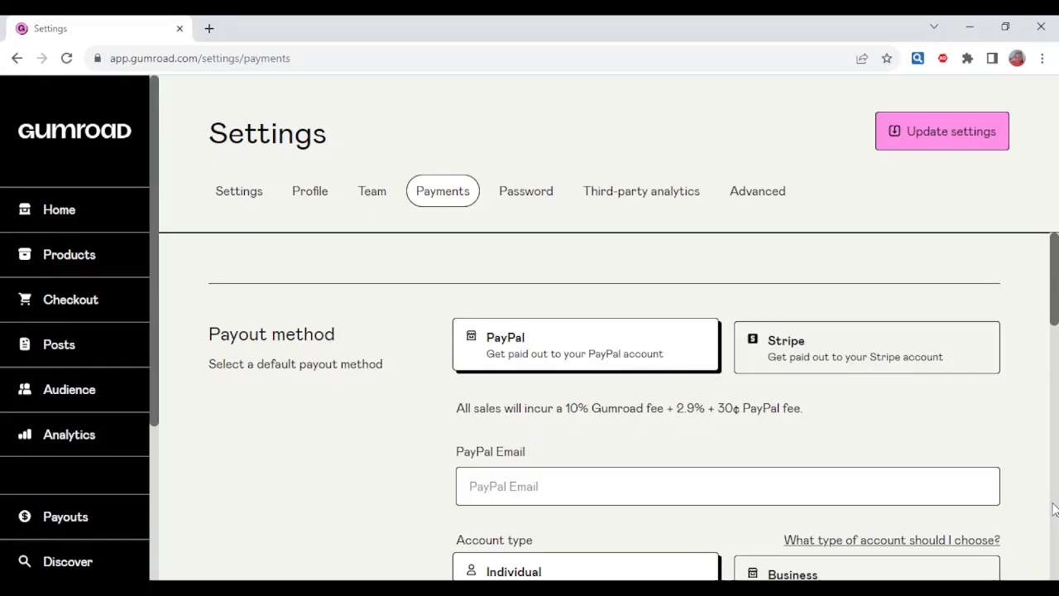
{"action": "scroll", "scroll_direction": "down", "scroll_amount": 3}
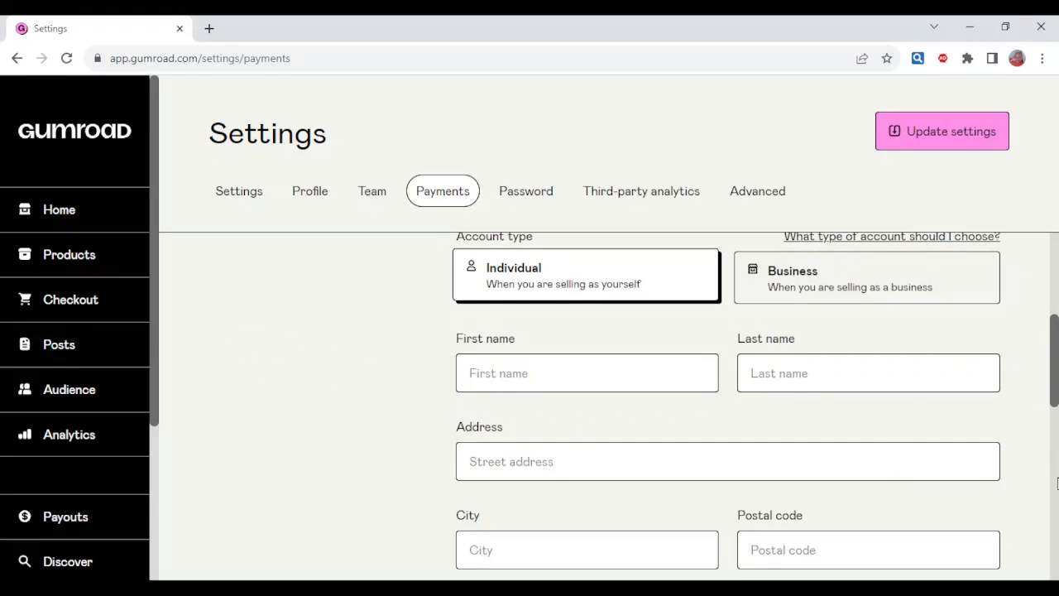
{"action": "scroll", "scroll_direction": "down", "scroll_amount": 3}
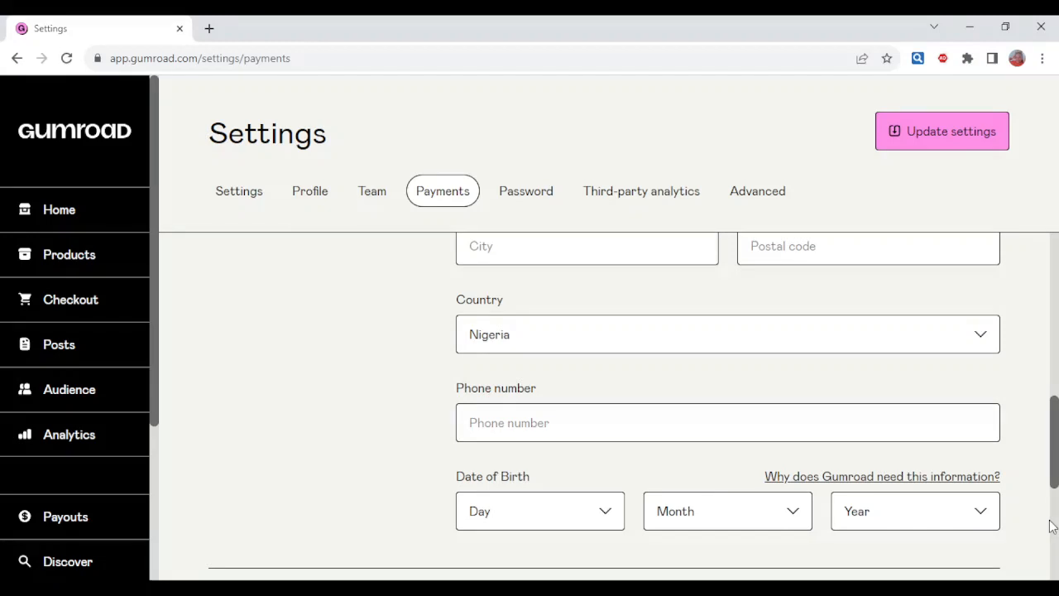
{"action": "scroll", "scroll_direction": "down", "scroll_amount": 3}
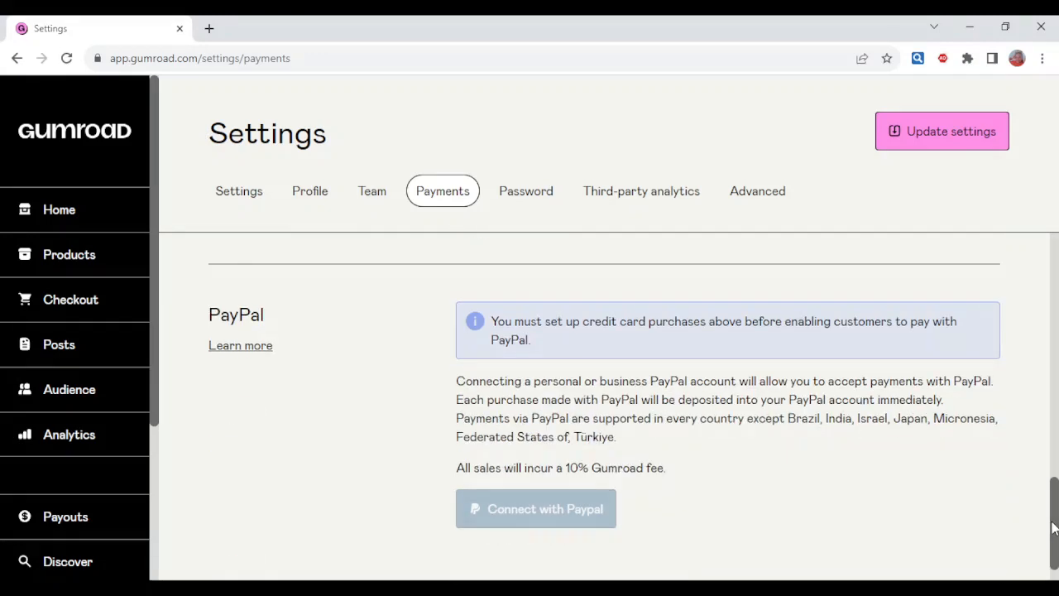
{"action": "mouse_move", "coordinate": [798, 503]}
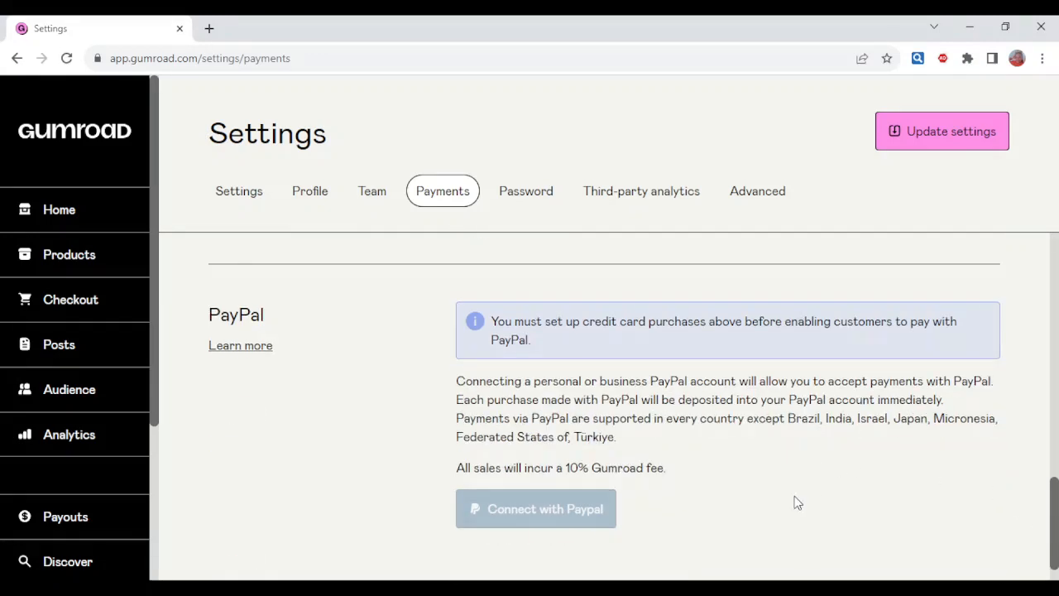
{"action": "mouse_move", "coordinate": [728, 470]}
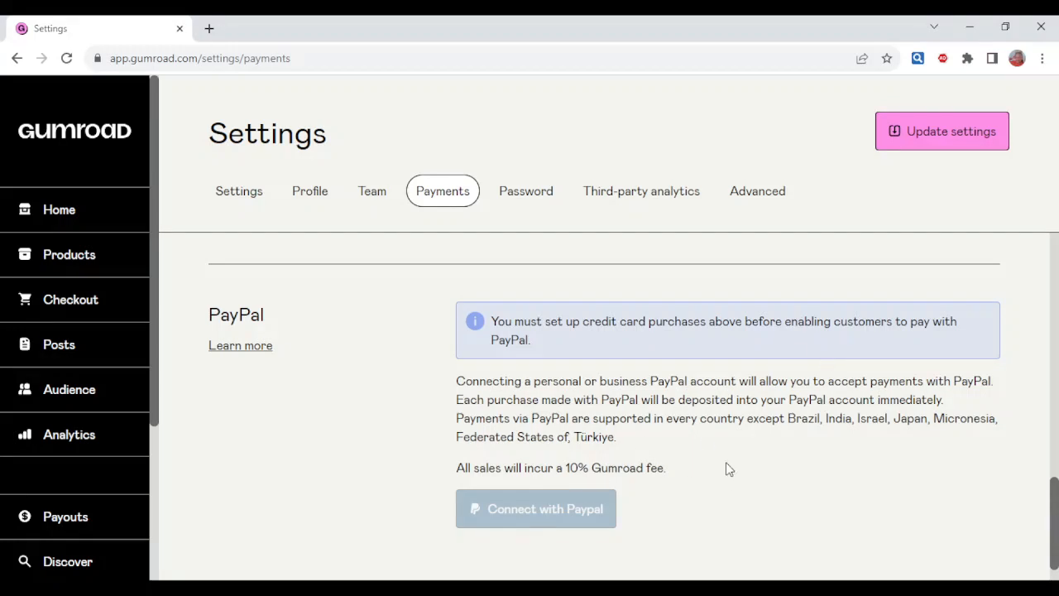
{"action": "mouse_move", "coordinate": [648, 397]}
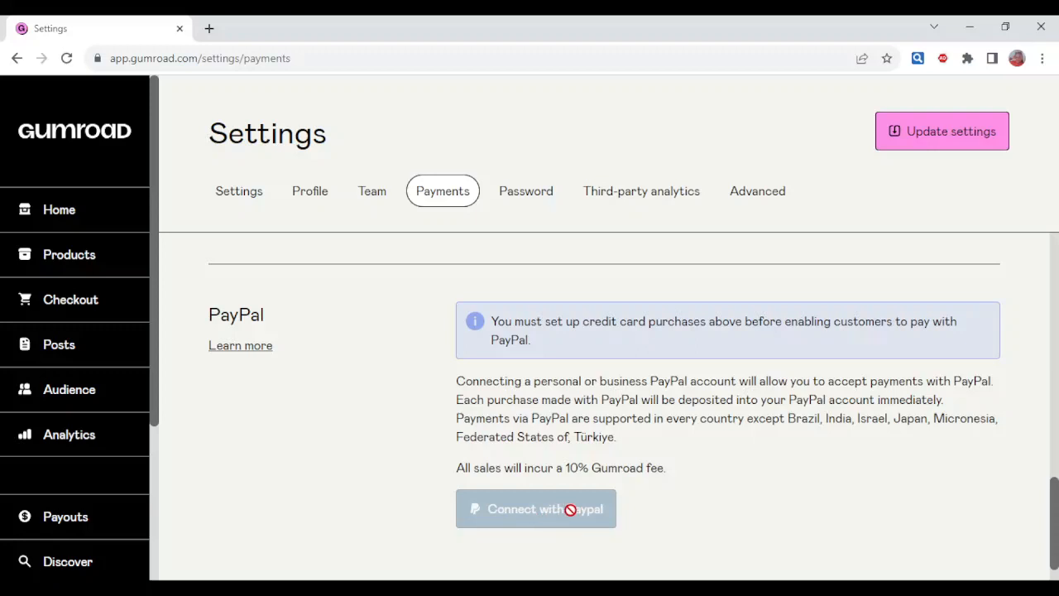
{"action": "mouse_move", "coordinate": [615, 349]}
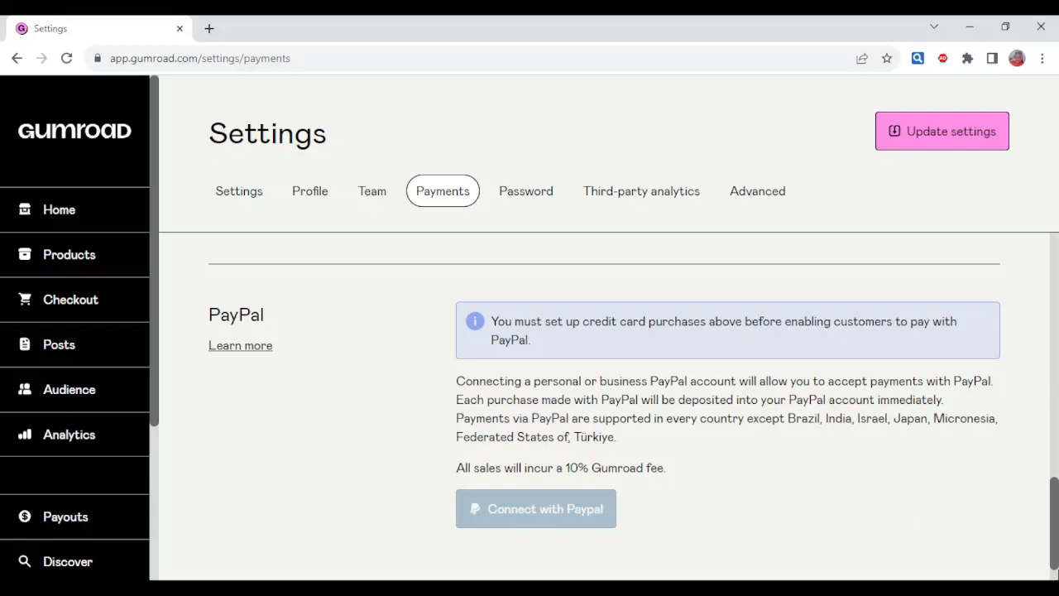
{"action": "scroll", "scroll_direction": "down", "scroll_amount": 3}
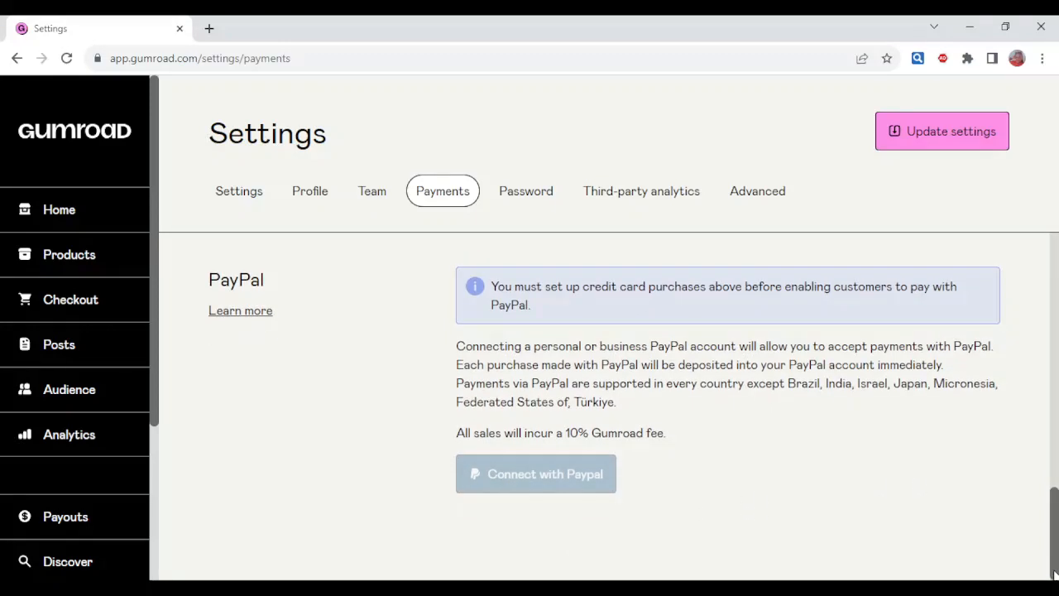